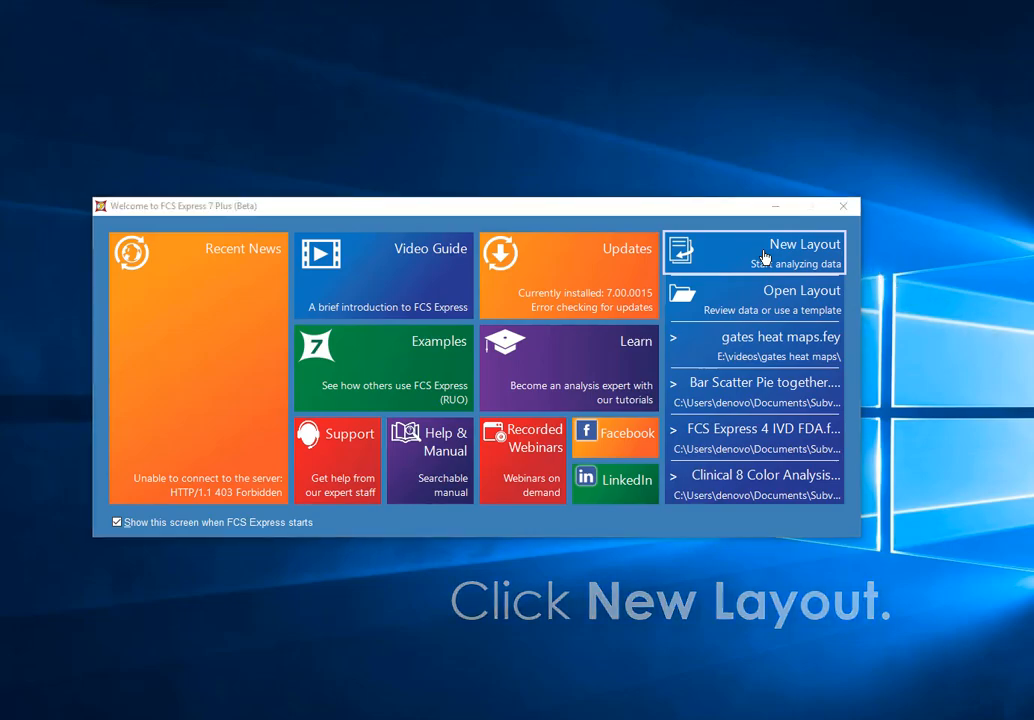
# Start a new blank layout and bring up the Data List for loading the sample files.
pyautogui.click(756, 250)
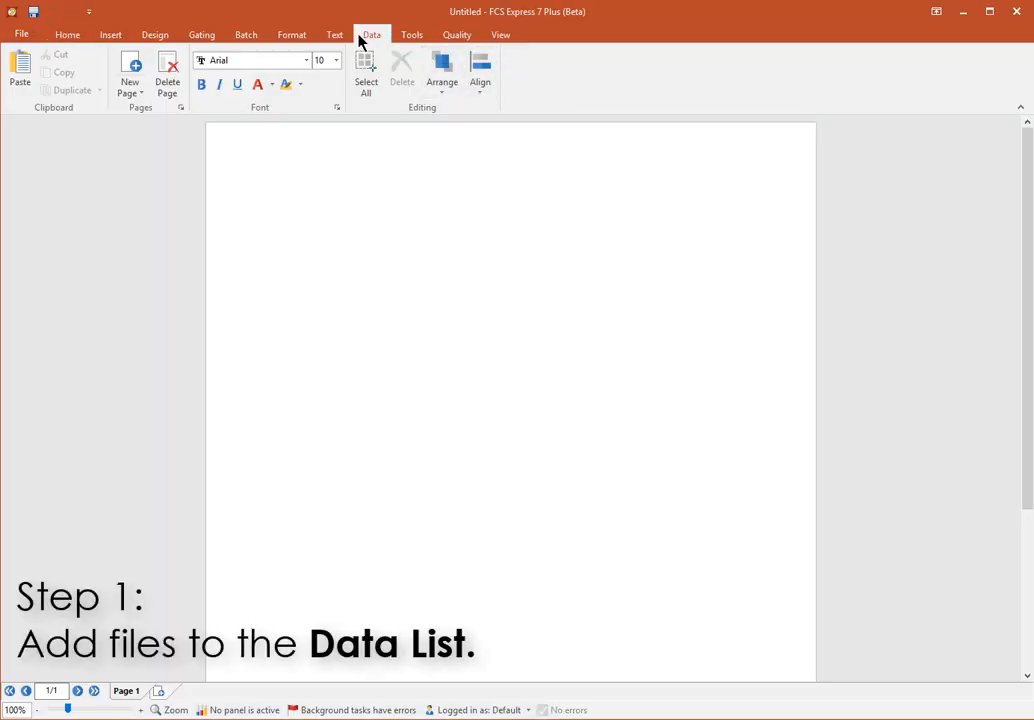
pyautogui.click(376, 80)
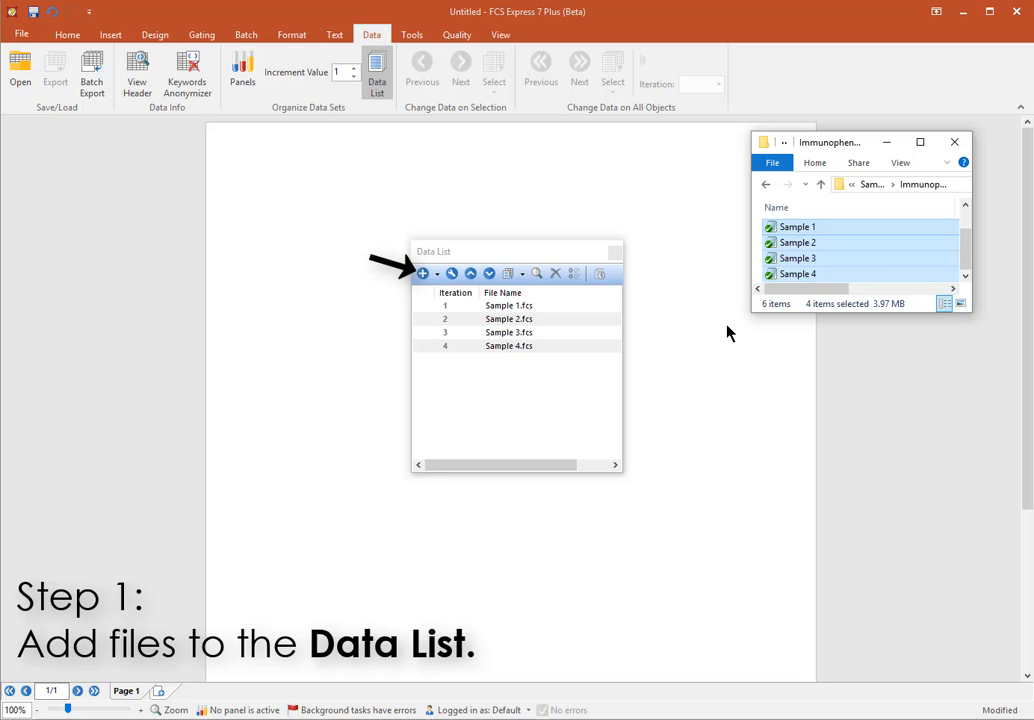
pyautogui.moveTo(732, 332)
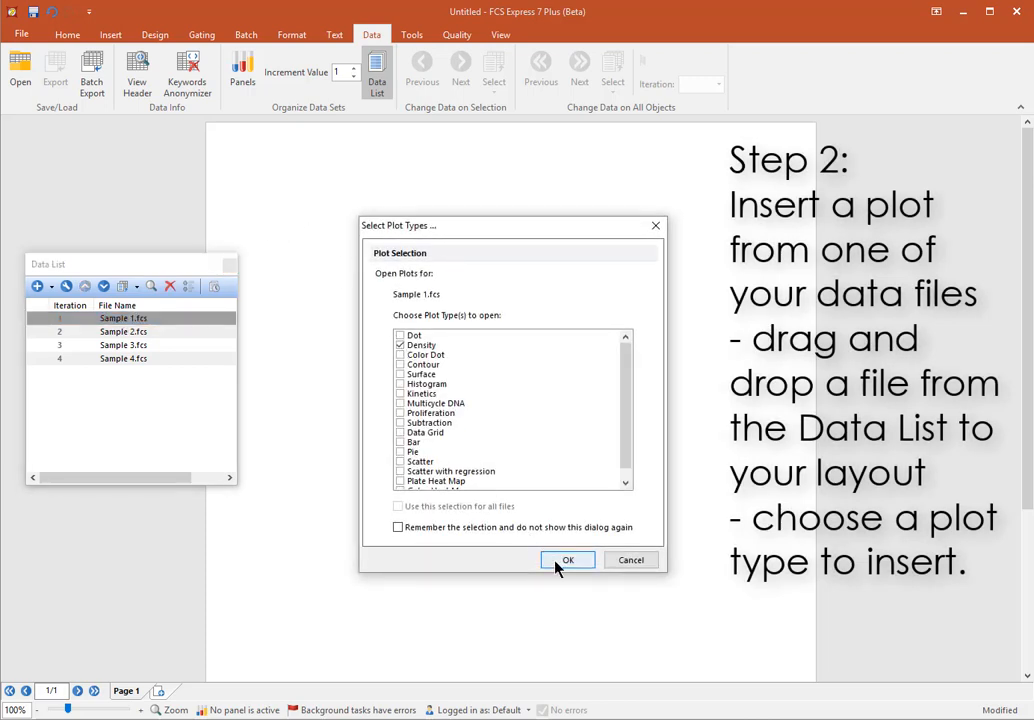
# Insert the density plot of Sample 1 with FSC-A against SSC-A onto the page.
pyautogui.click(568, 560)
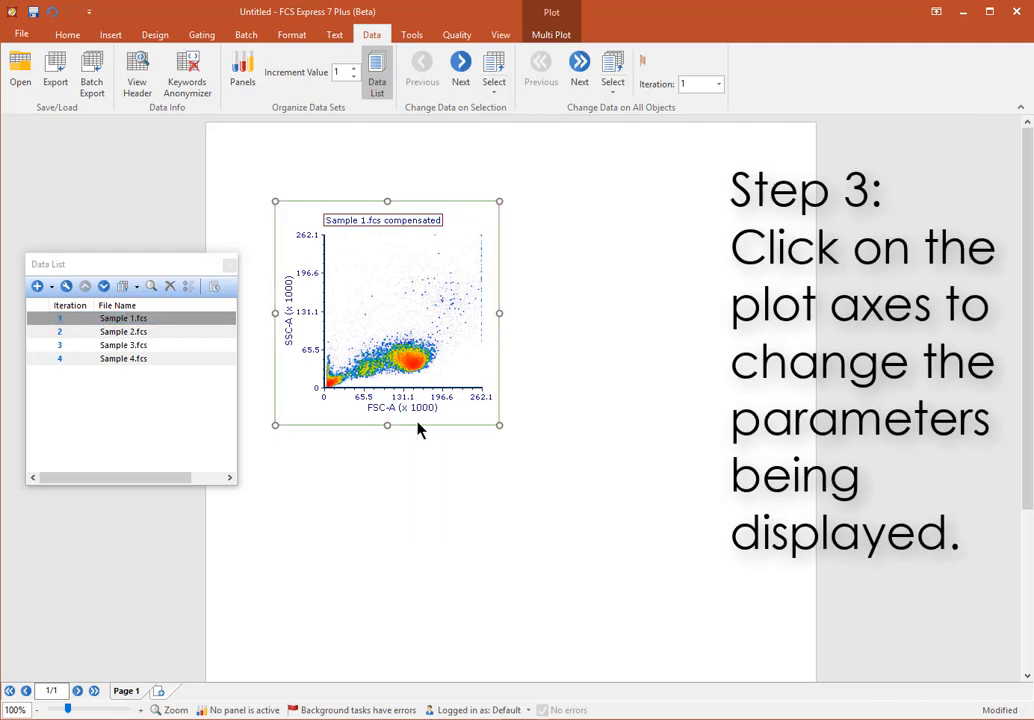
pyautogui.click(290, 312)
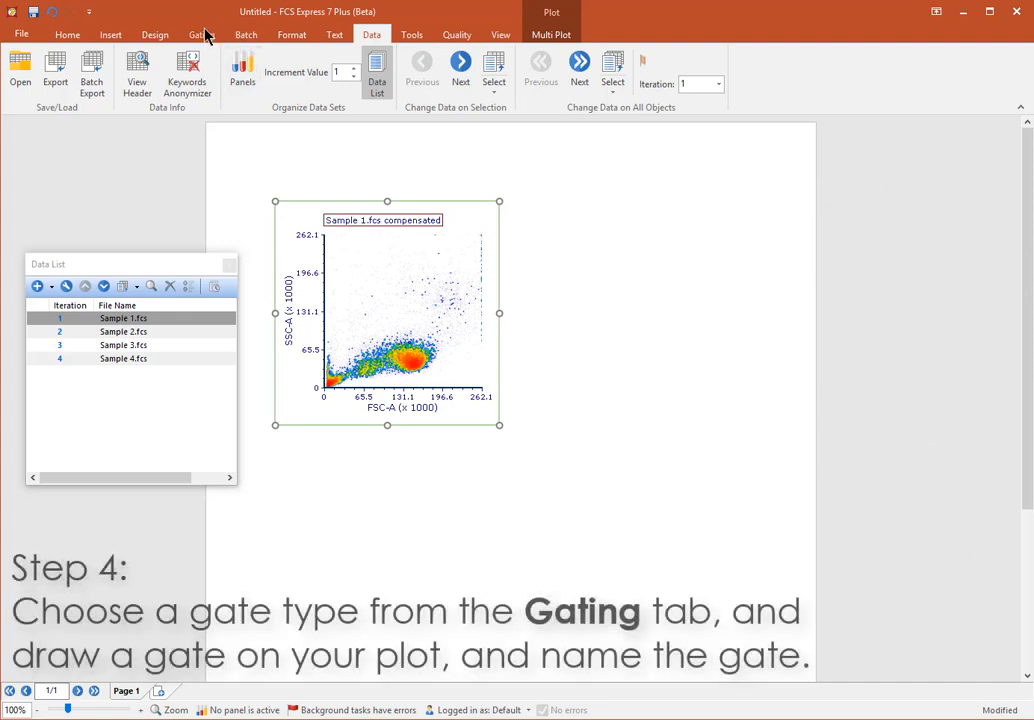
# Draw a polygon gate around the main population and name it 'scatter'.
pyautogui.click(200, 34)
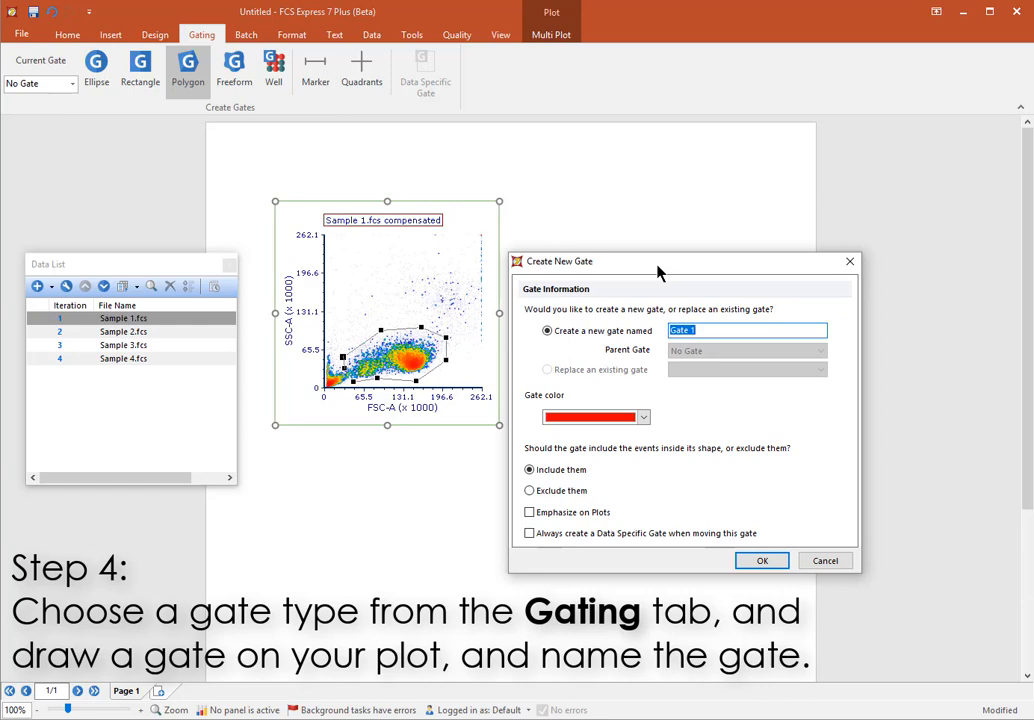
pyautogui.write('scatter')
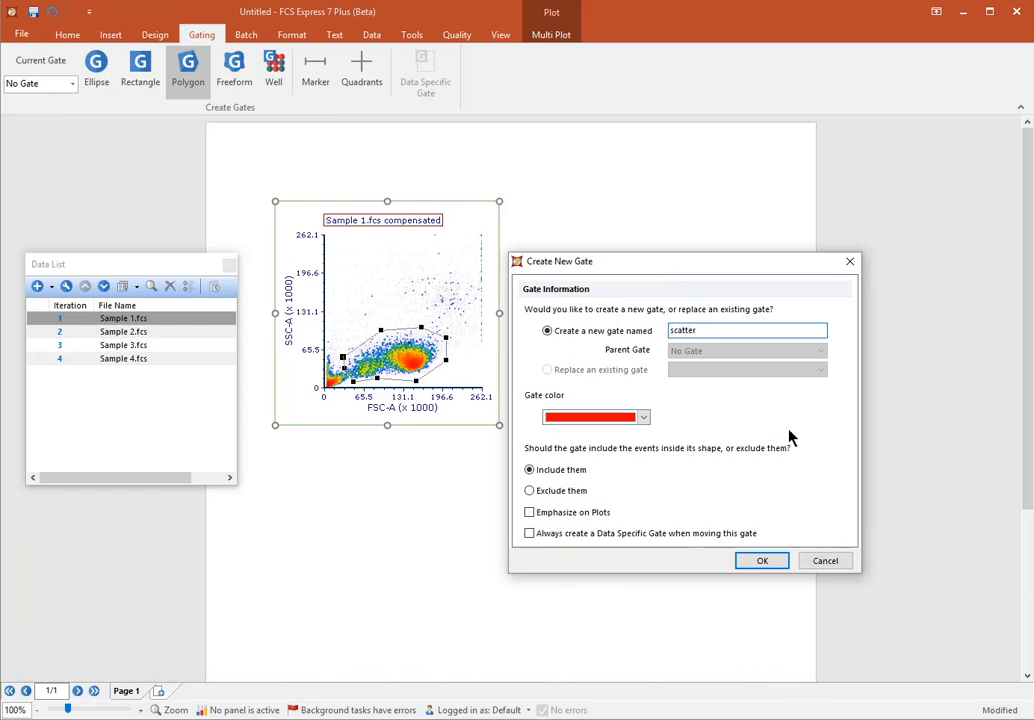
pyautogui.click(760, 560)
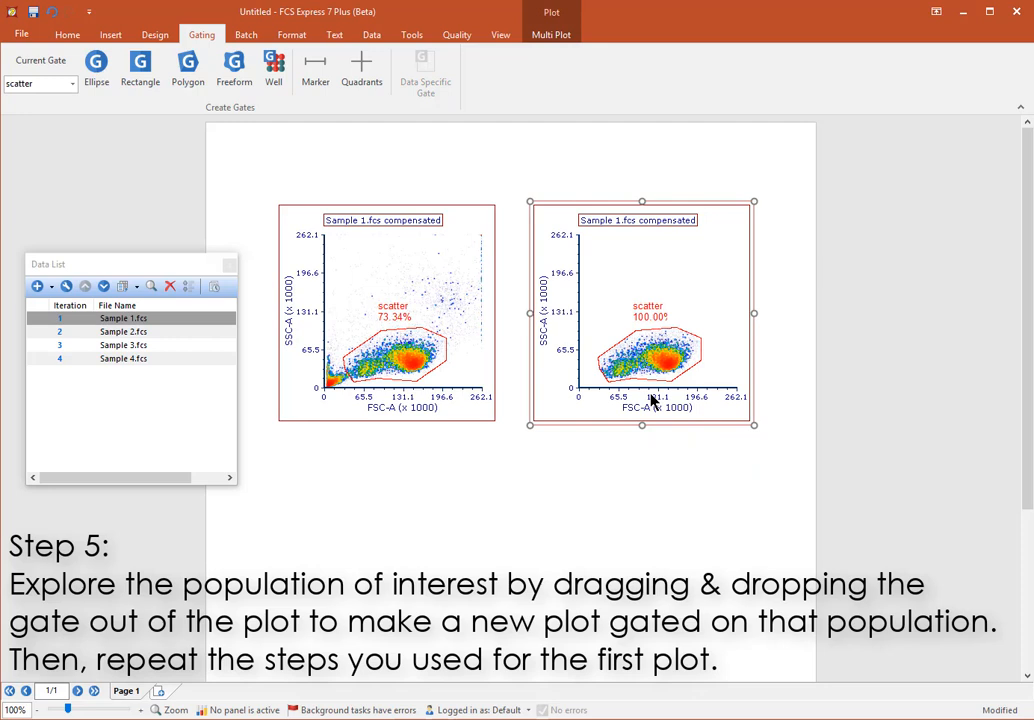
# Set the second plot to CD19 V655-A vs CD45 V800-A and draw a rectangle gate named 'B cells'.
pyautogui.click(658, 408)
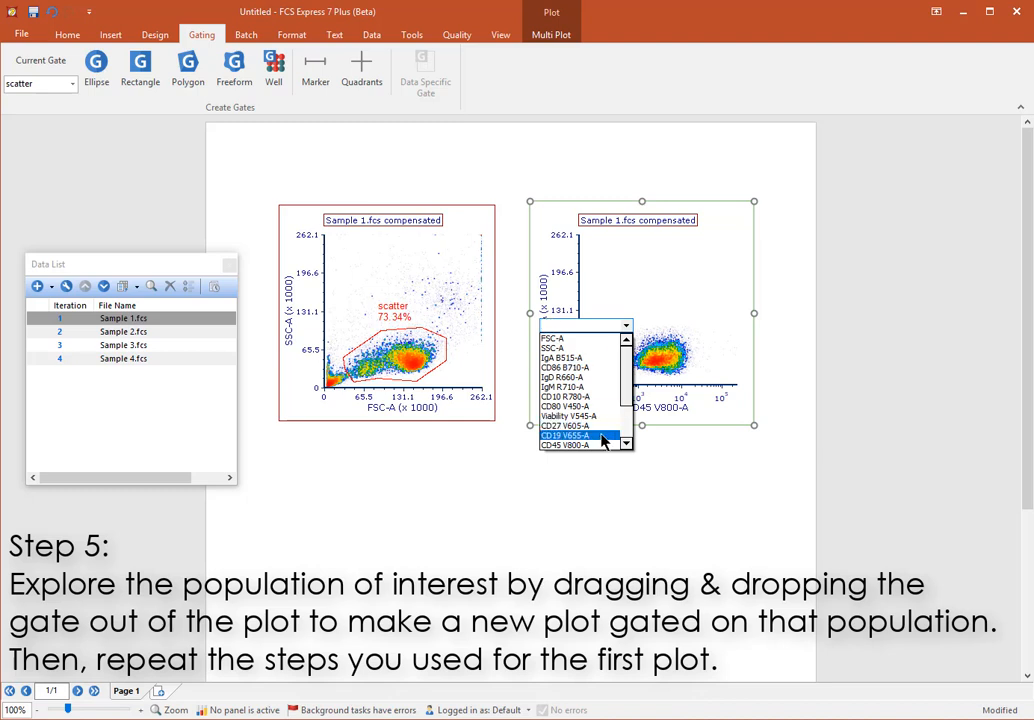
pyautogui.click(568, 436)
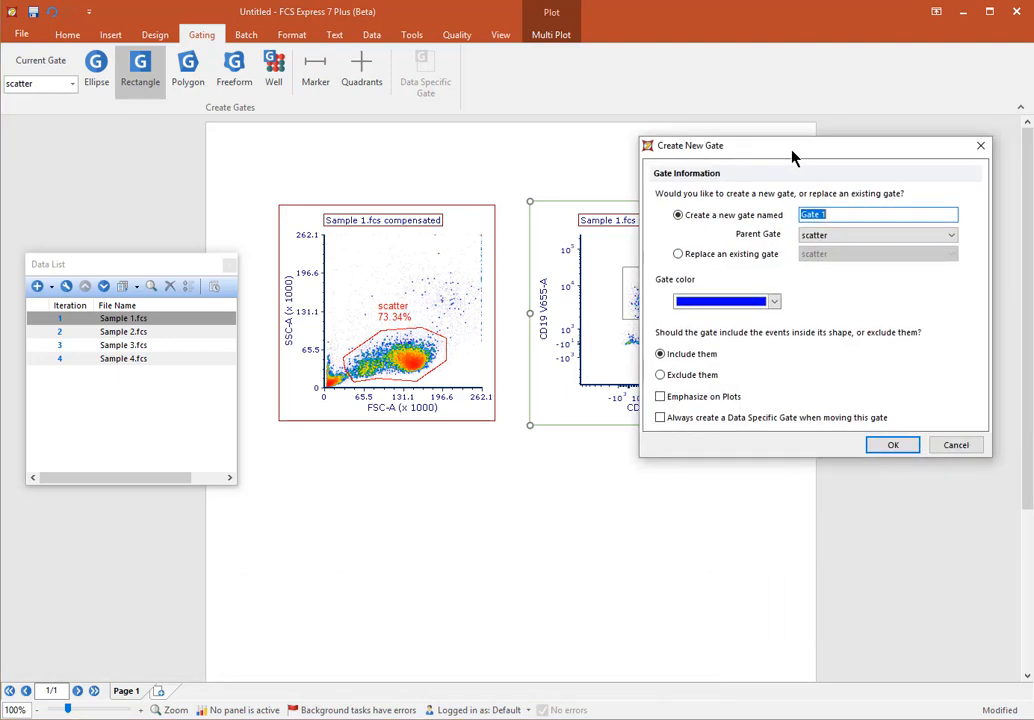
pyautogui.write('B ce')
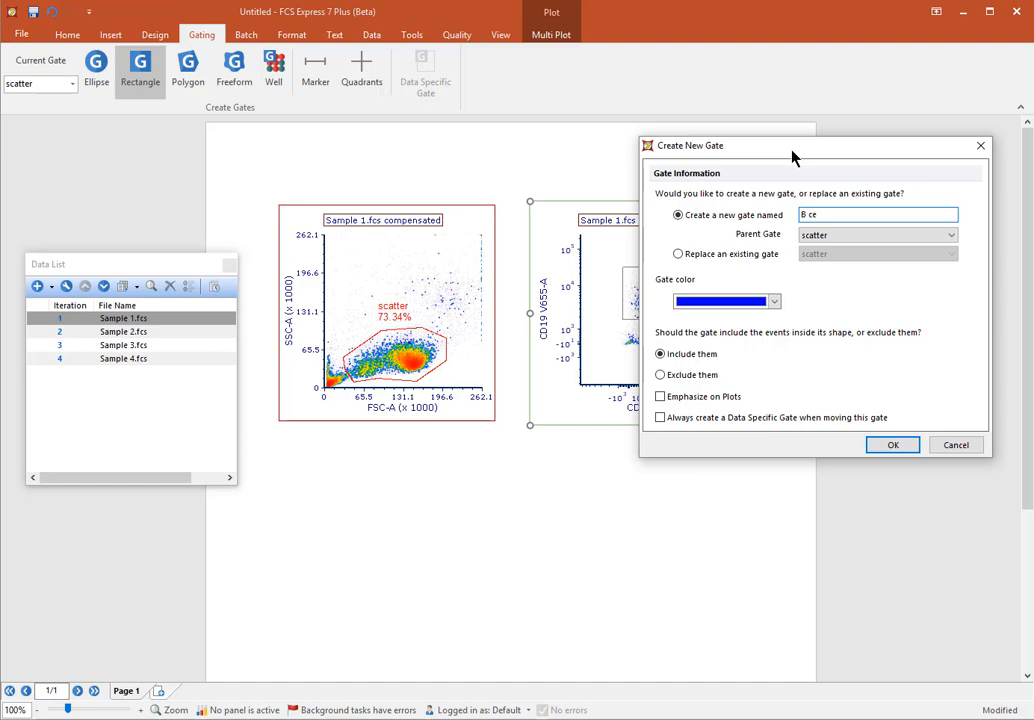
pyautogui.click(892, 444)
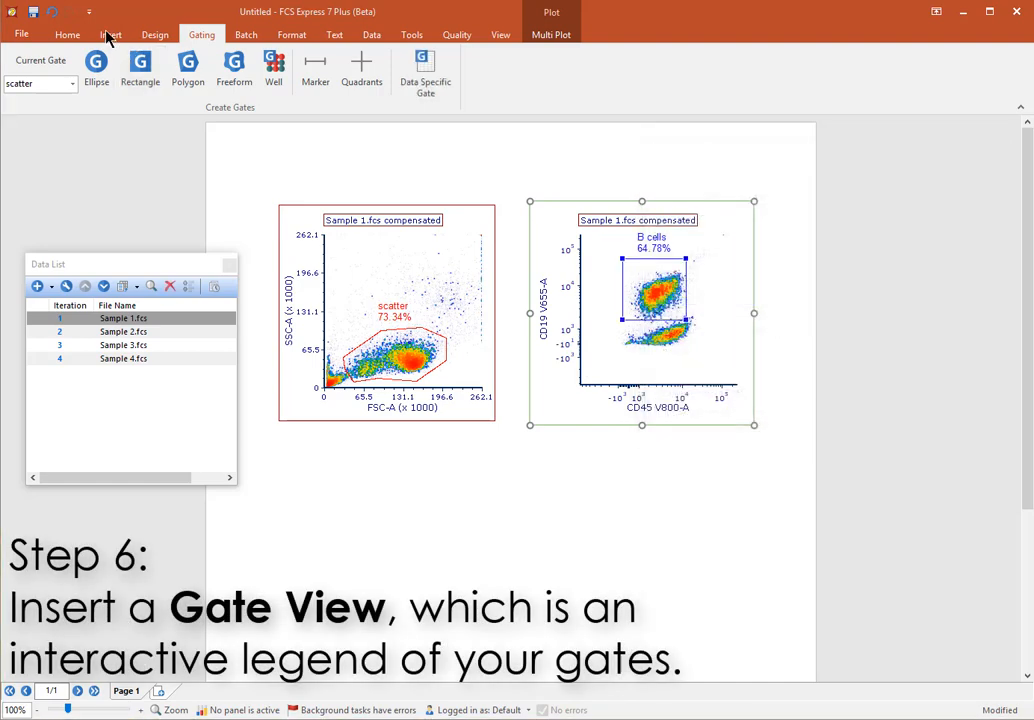
# Insert a Gate View legend listing the scatter and B cells gates beside the plots.
pyautogui.click(110, 34)
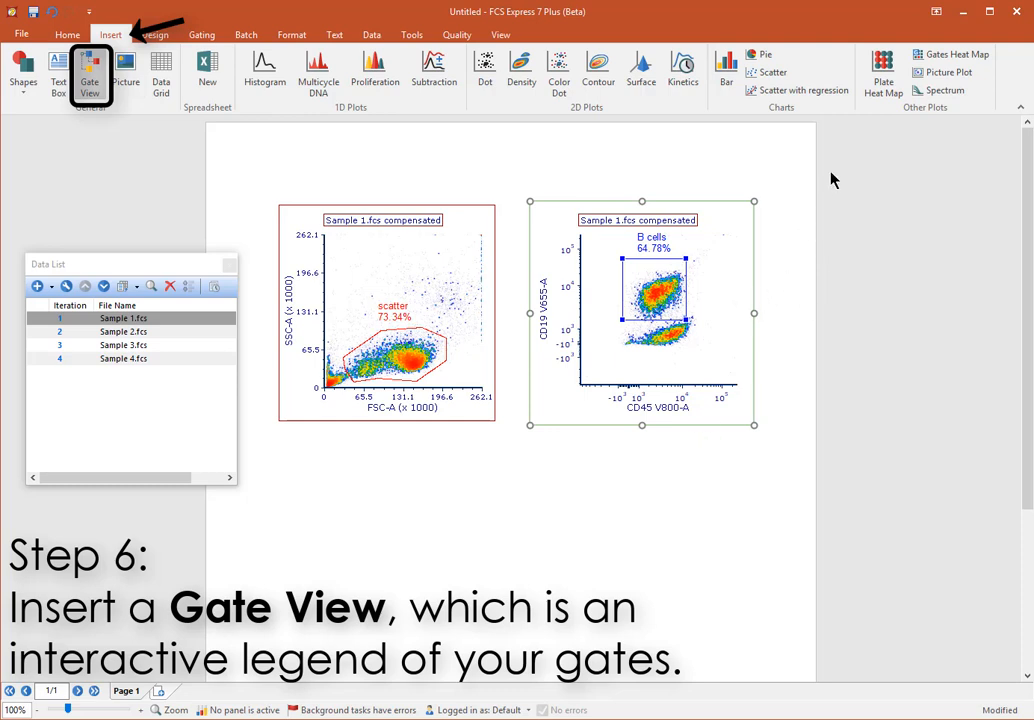
pyautogui.click(90, 72)
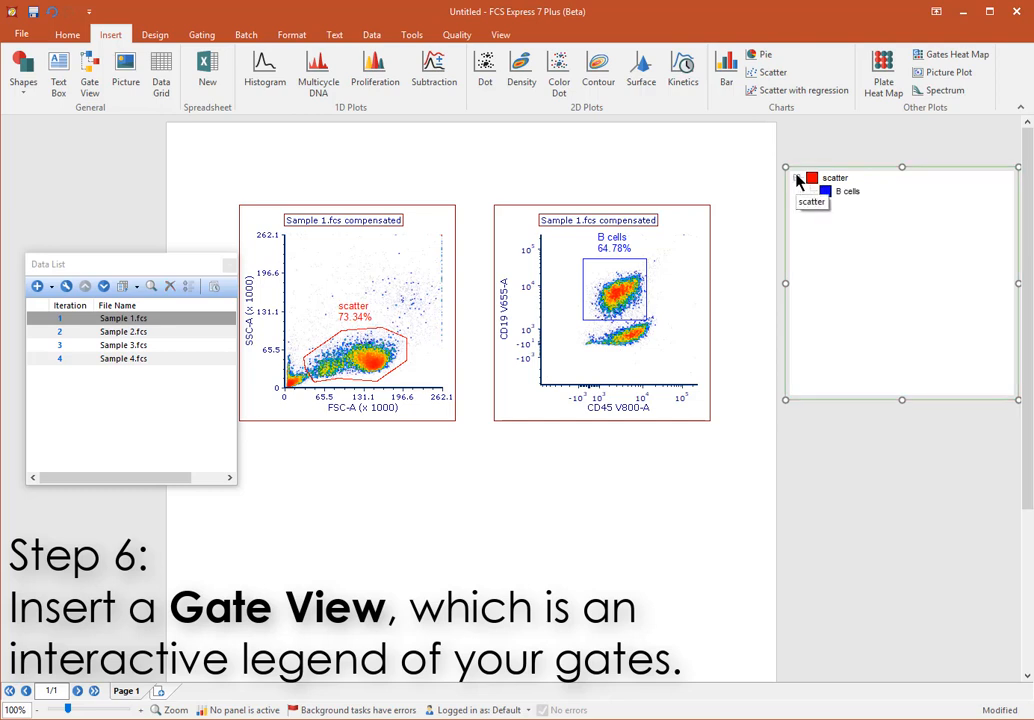
pyautogui.moveTo(684, 322)
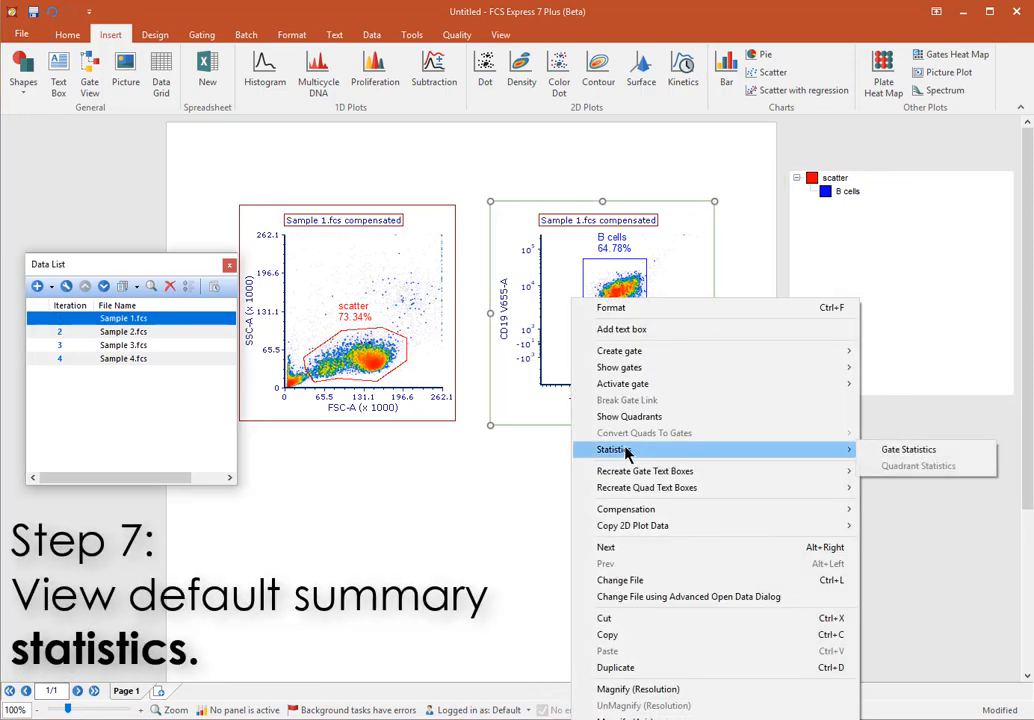
pyautogui.moveTo(696, 452)
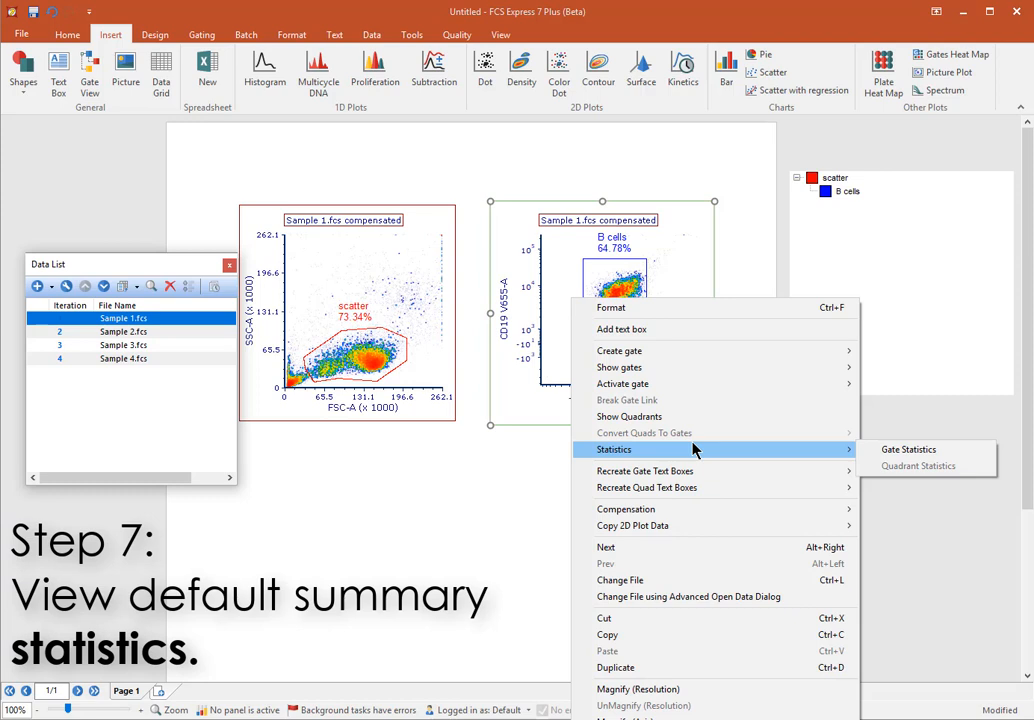
pyautogui.moveTo(844, 444)
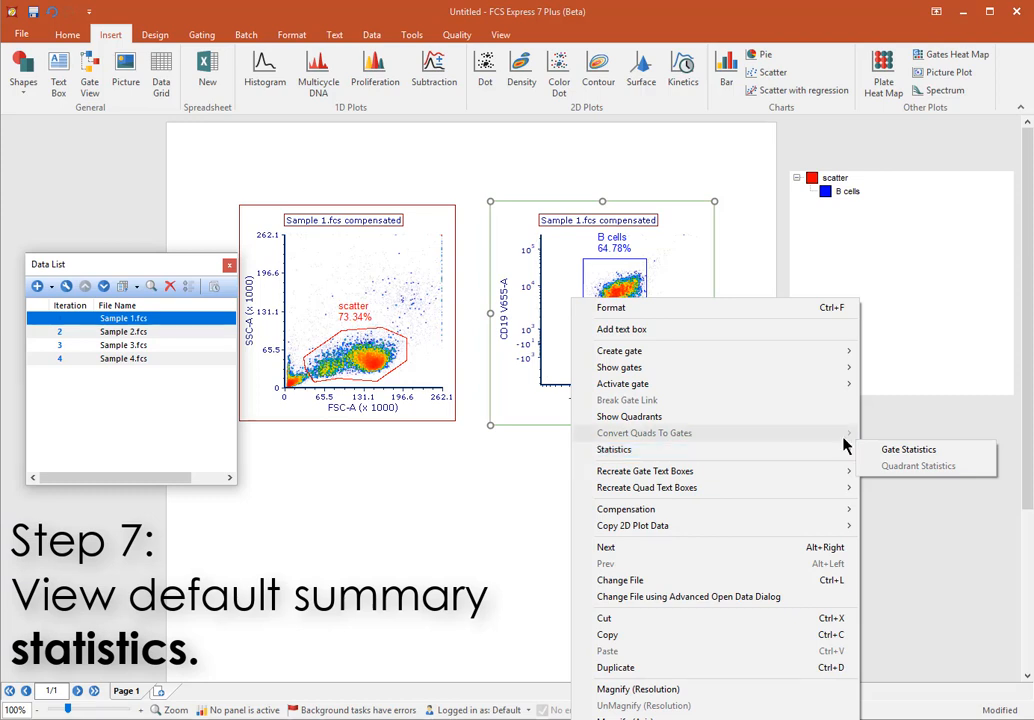
pyautogui.moveTo(614, 448)
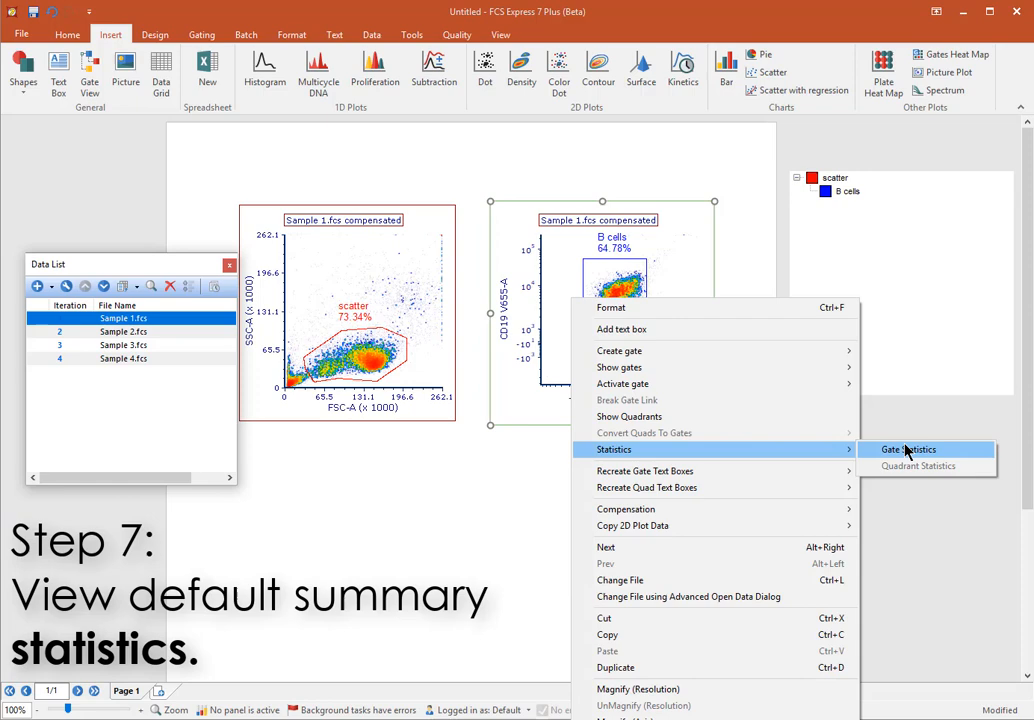
# Add a gate statistics table for Sample 1 and include the Y Median column.
pyautogui.click(908, 448)
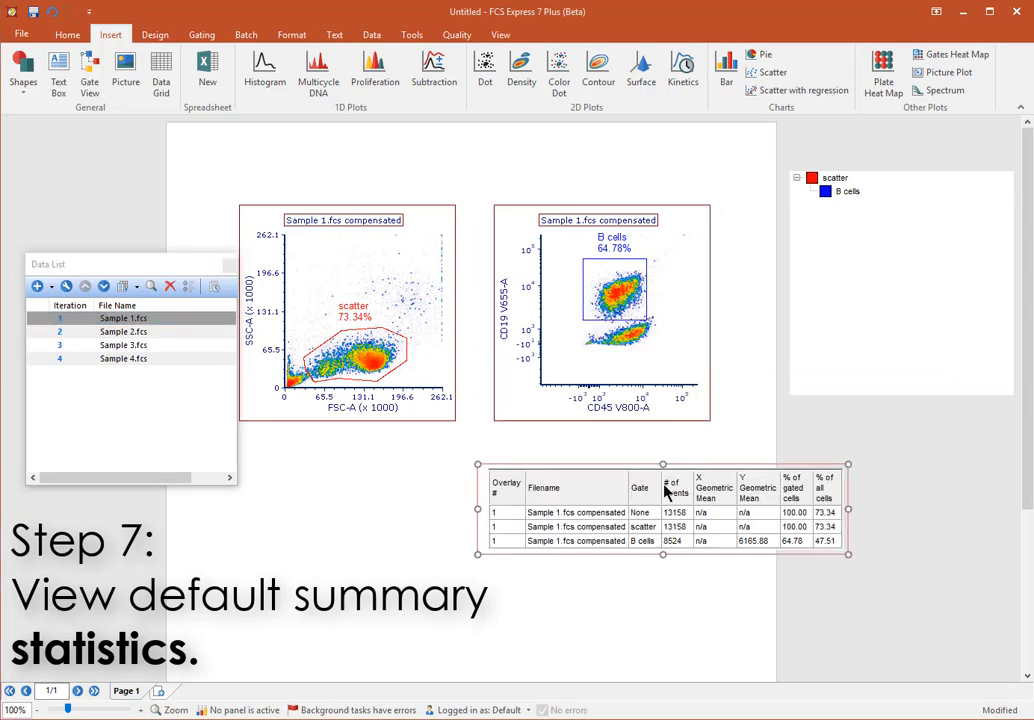
pyautogui.rightClick(664, 490)
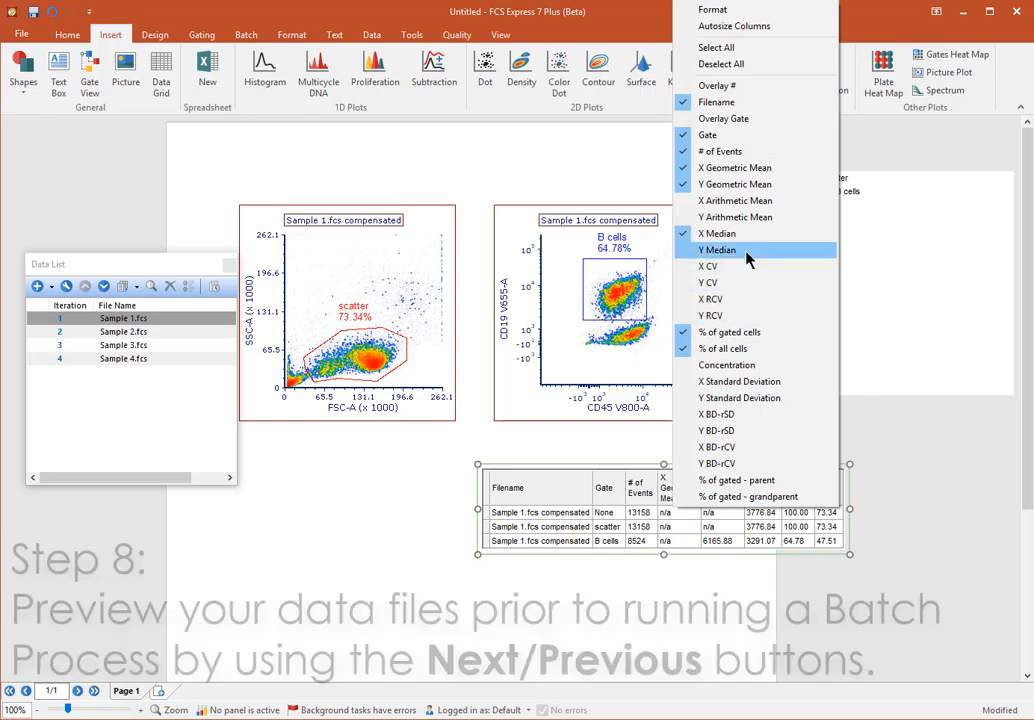
pyautogui.click(716, 250)
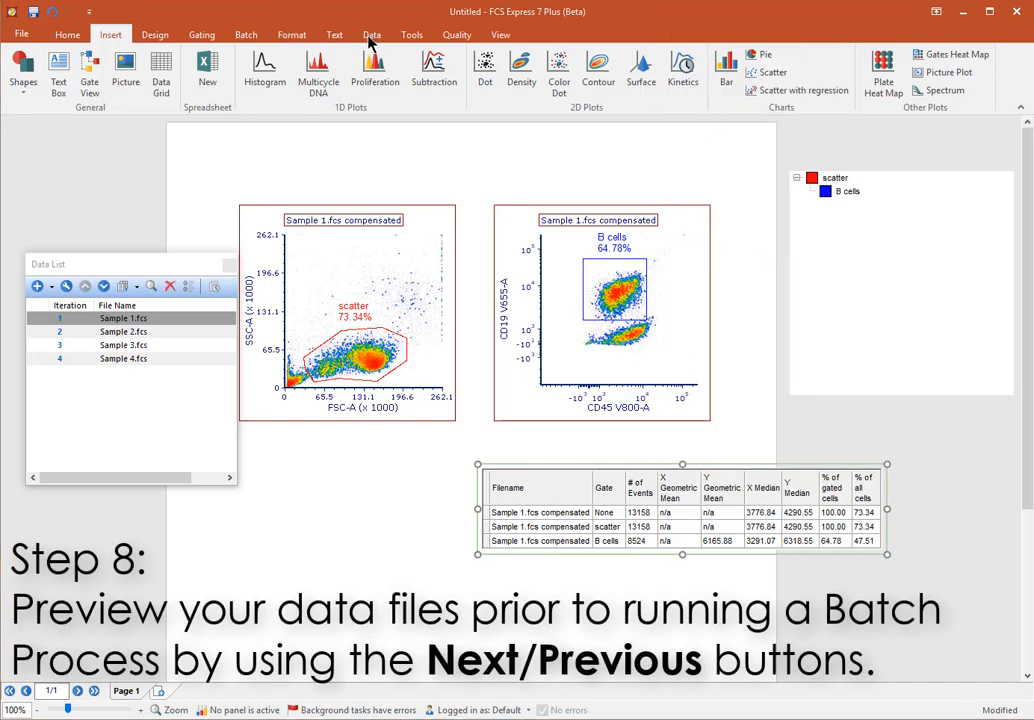
# Preview the layout on Sample 2, step back to Sample 1, and show the Batch tools.
pyautogui.click(580, 70)
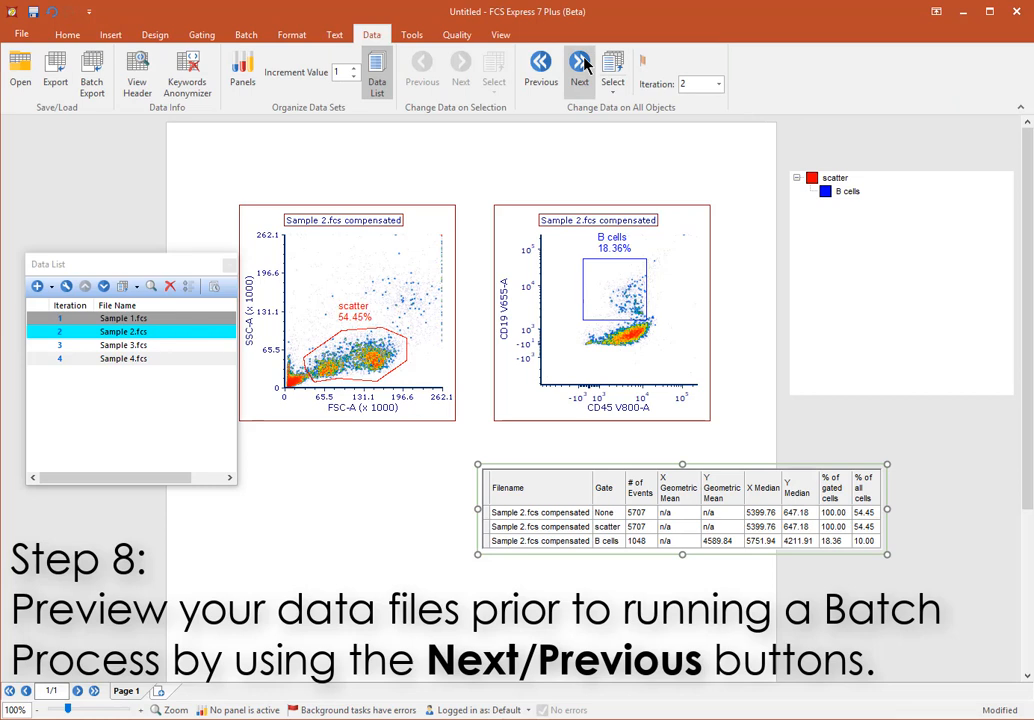
pyautogui.click(580, 70)
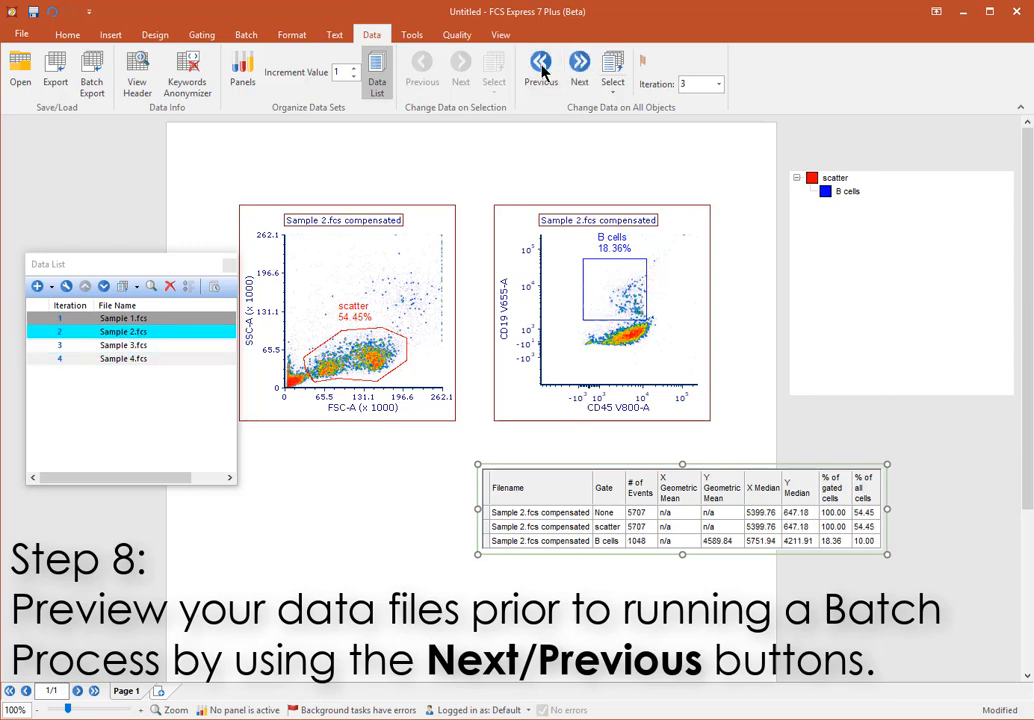
pyautogui.click(540, 68)
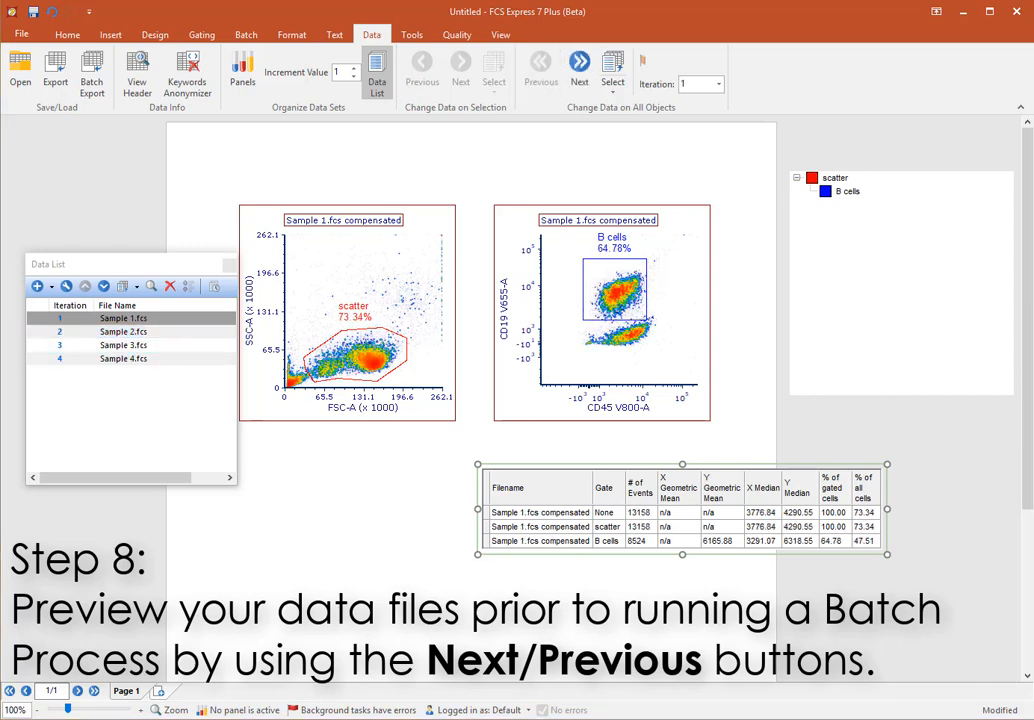
pyautogui.click(244, 34)
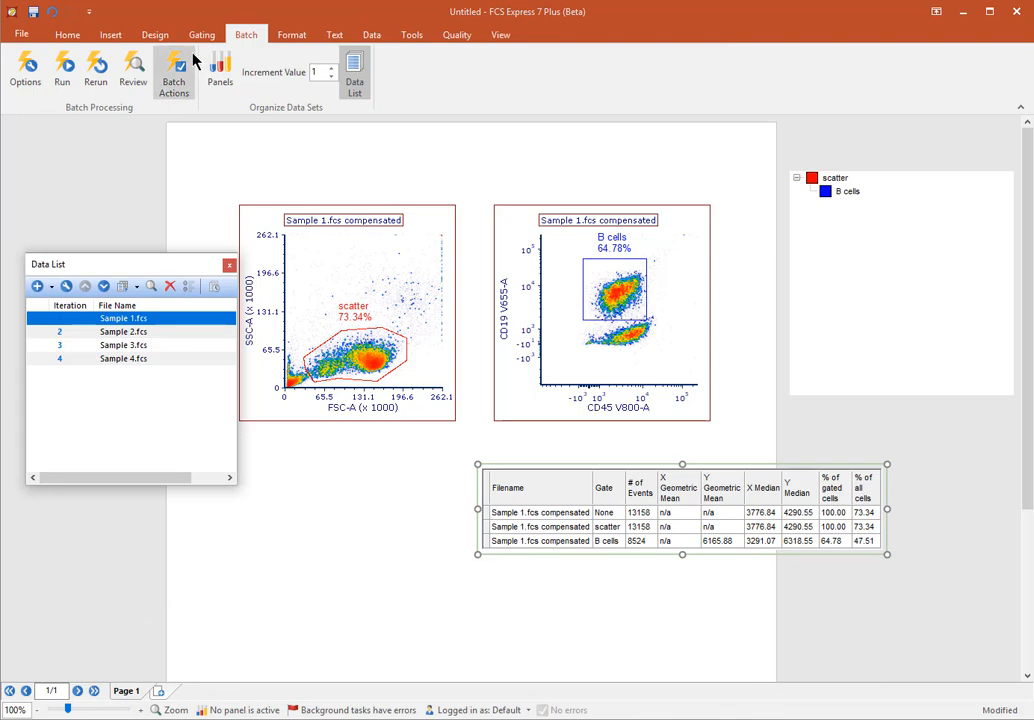
# Add an Export to Excel (Column Mode) action saving 'quick start.xlsx' on the Desktop.
pyautogui.click(172, 70)
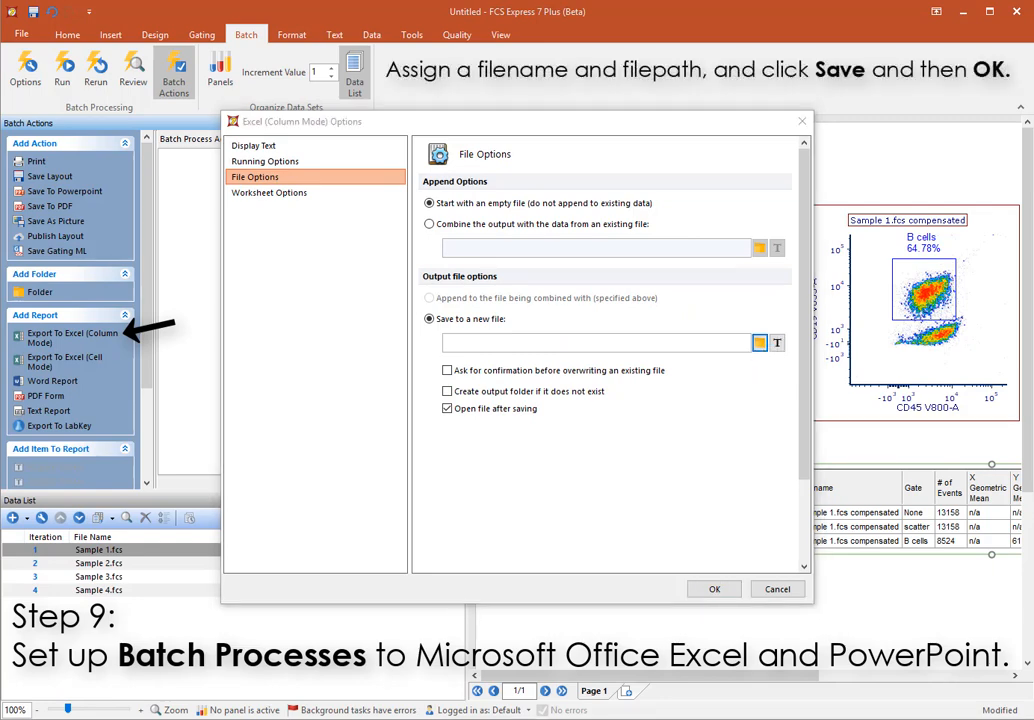
pyautogui.click(760, 342)
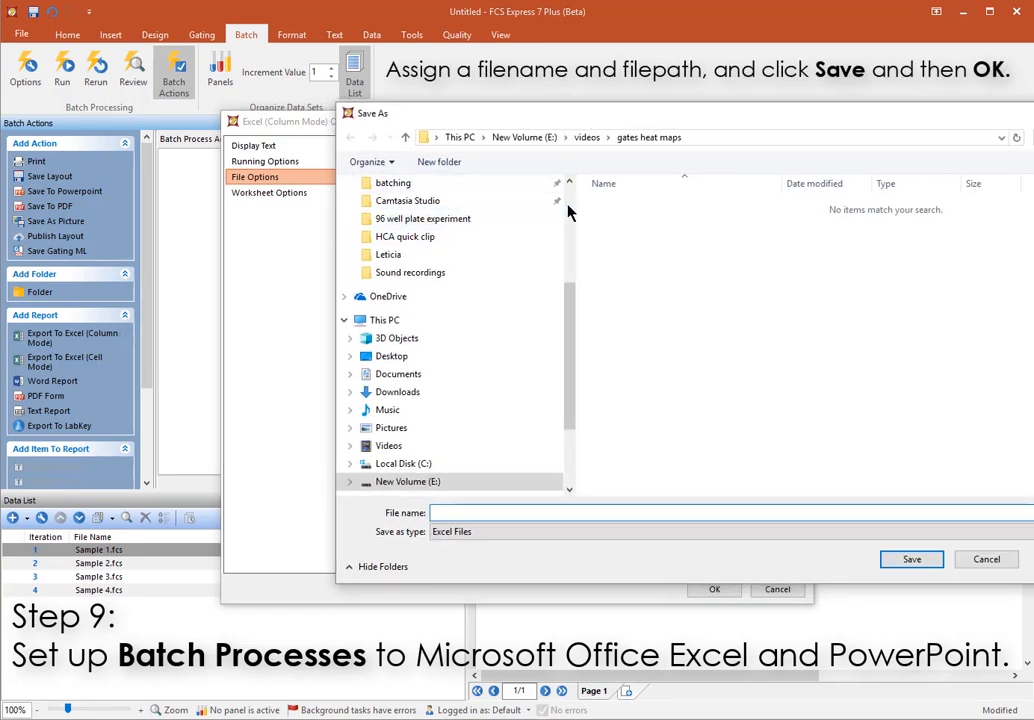
pyautogui.click(390, 356)
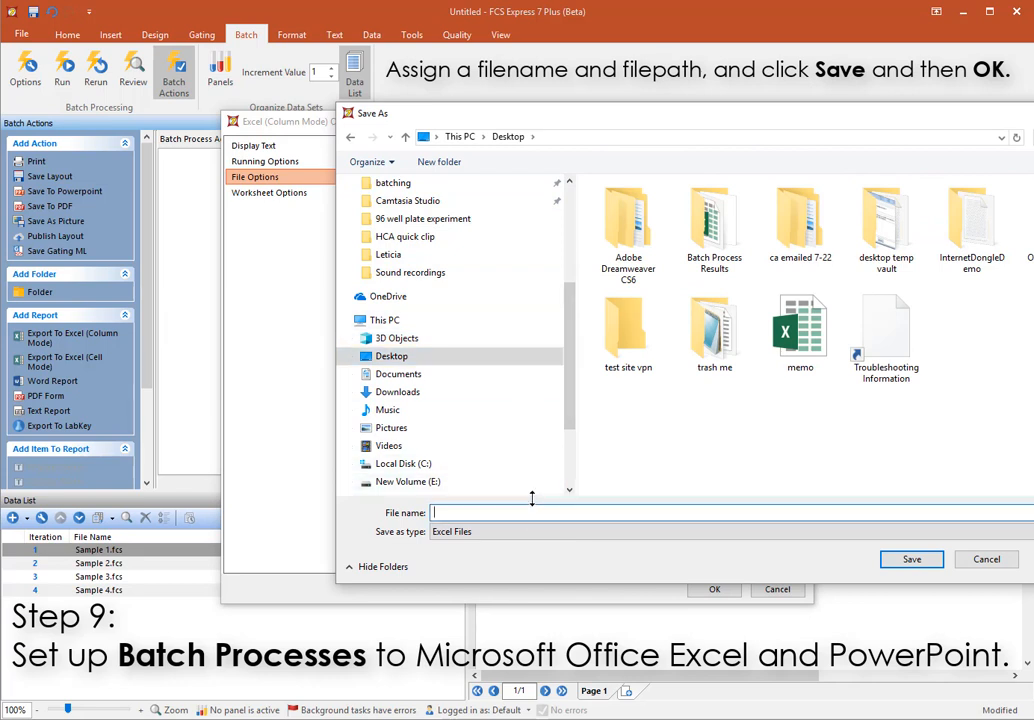
pyautogui.write('quick start.xlsx')
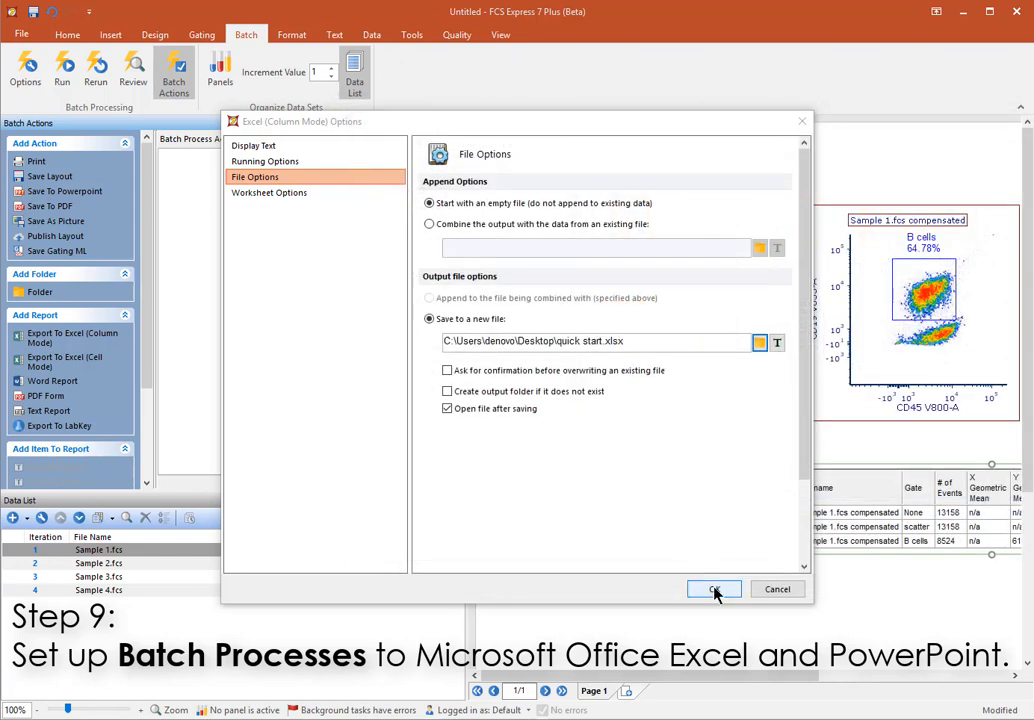
# Add statistic tokens to the Excel export, including the % of gated cells statistic.
pyautogui.click(714, 588)
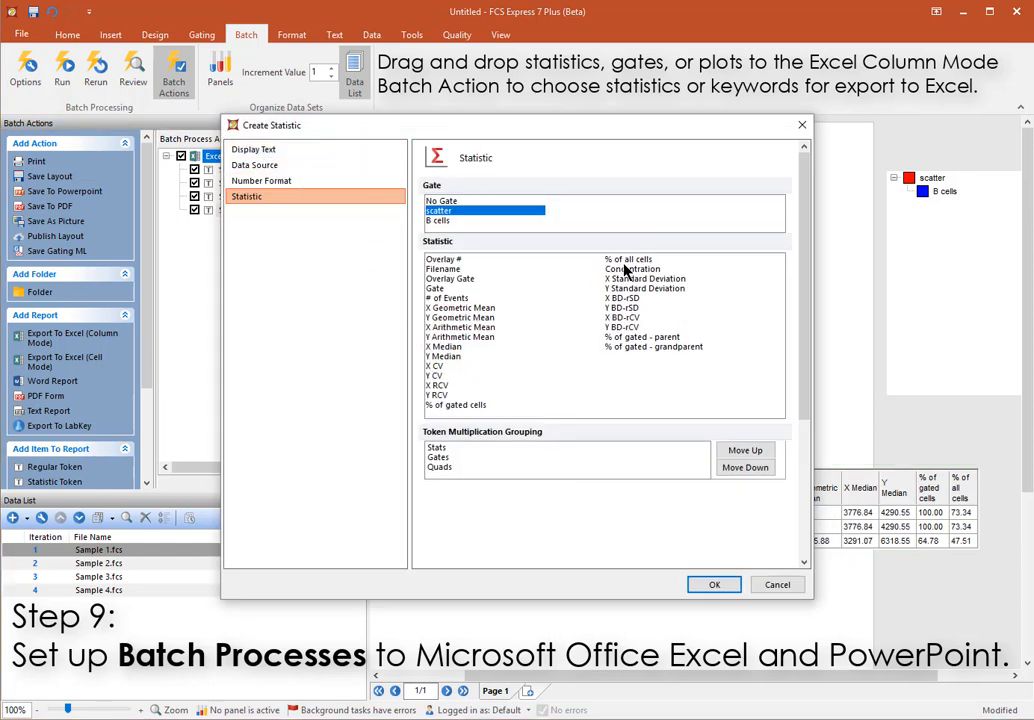
pyautogui.click(456, 404)
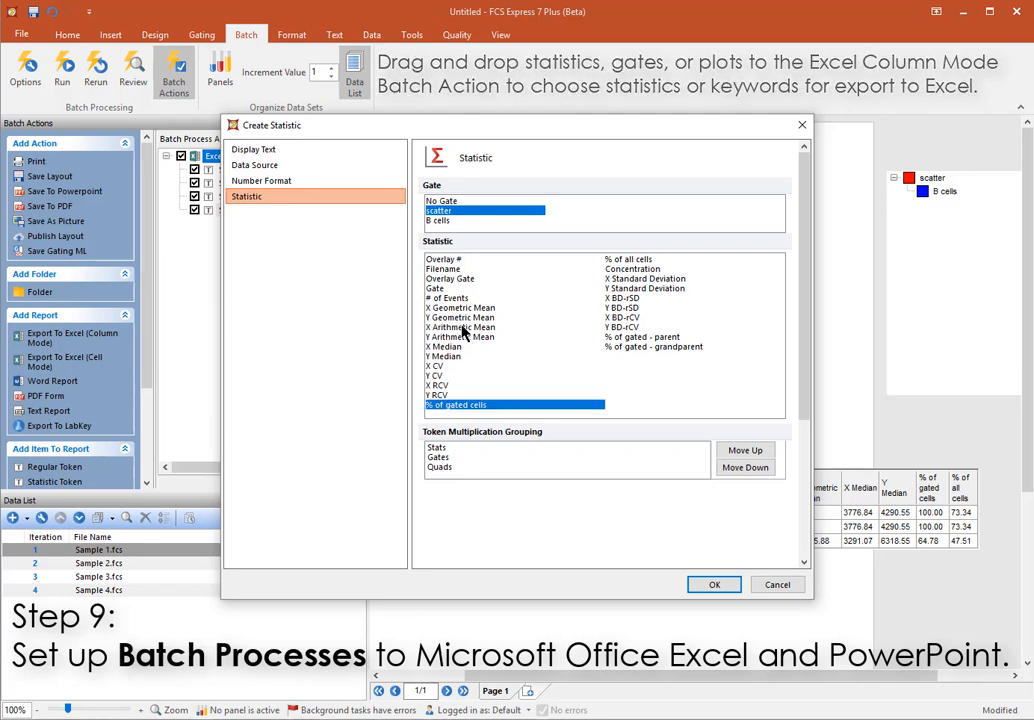
pyautogui.click(714, 584)
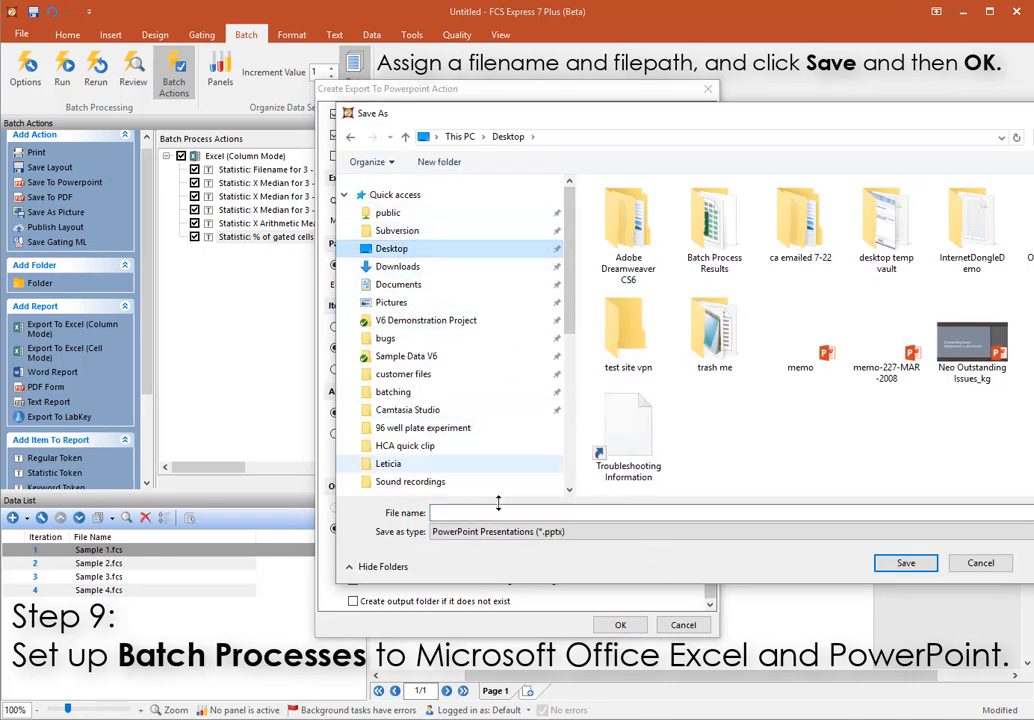
# Add a Save To PowerPoint action writing 'quick start.pptx' to the Desktop.
pyautogui.write('quick start')
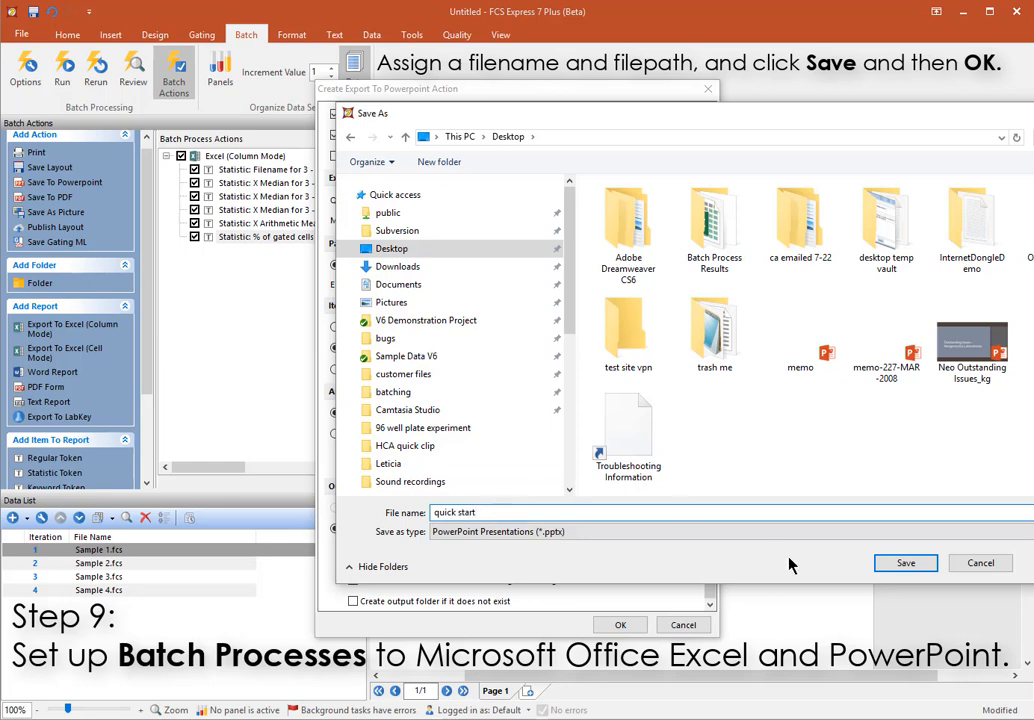
pyautogui.click(904, 562)
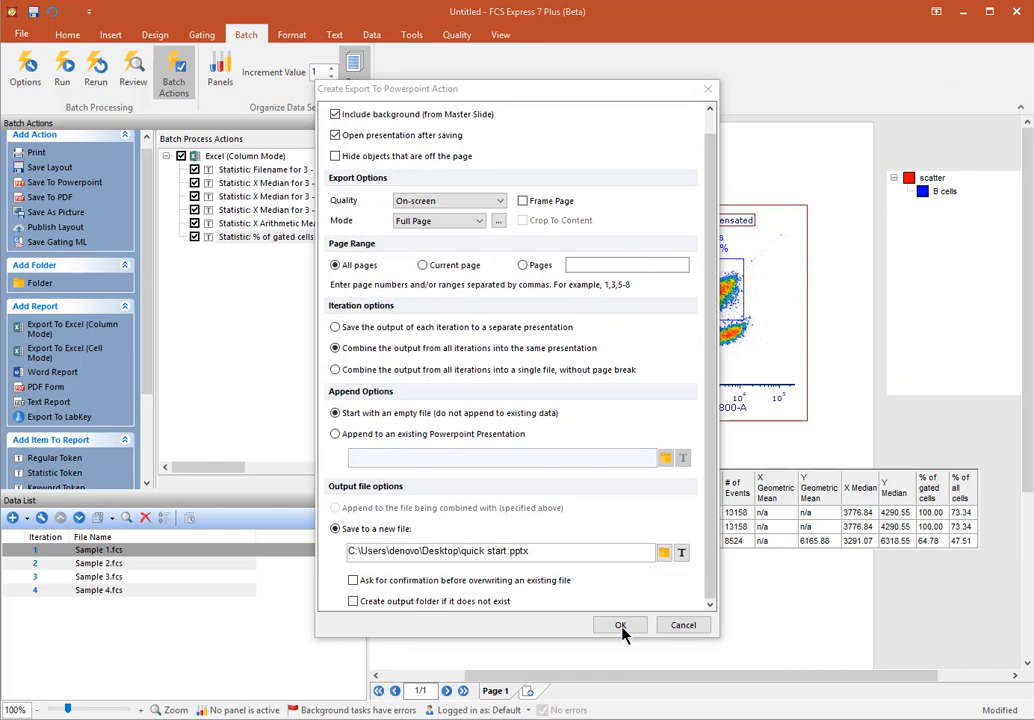
pyautogui.click(620, 624)
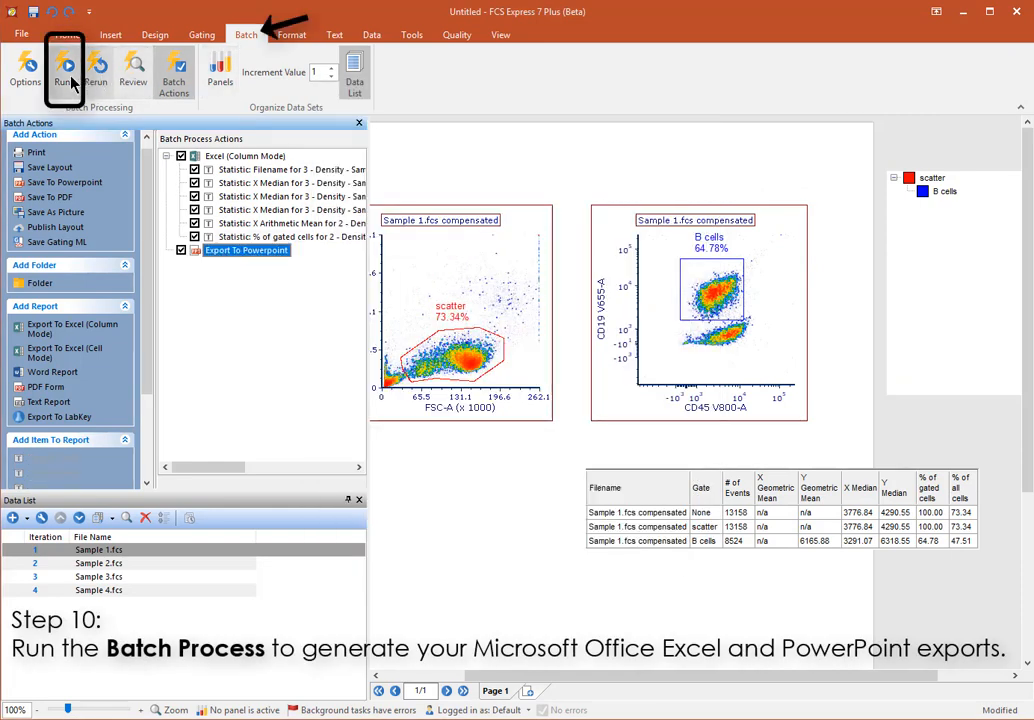
# Run the batch process to generate the Excel and PowerPoint exports.
pyautogui.click(64, 70)
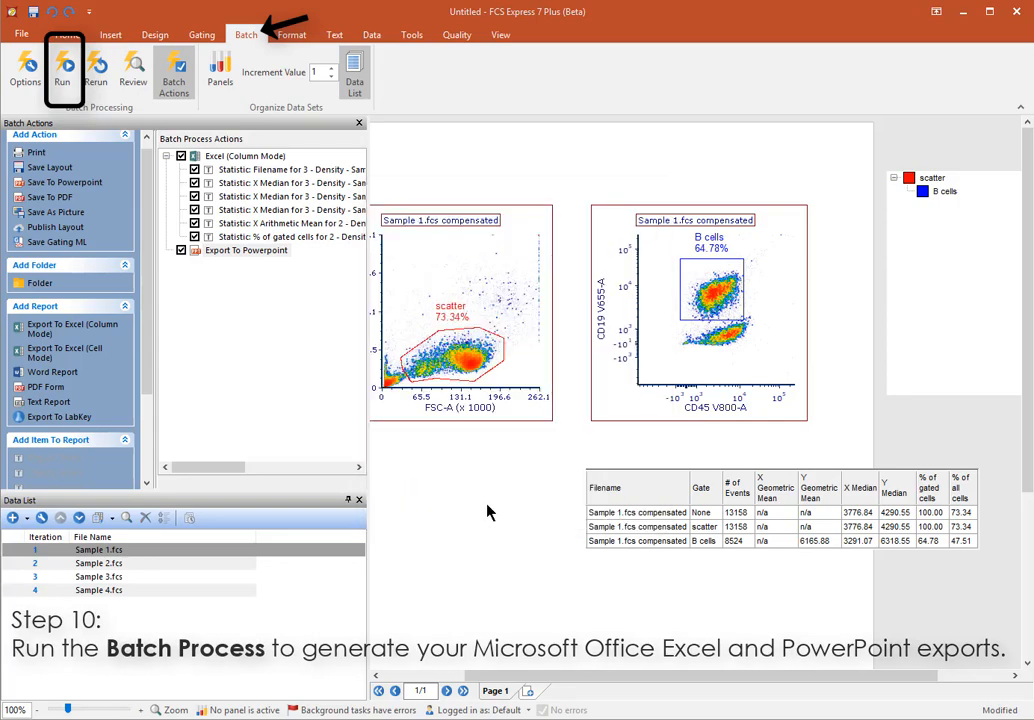
pyautogui.click(64, 70)
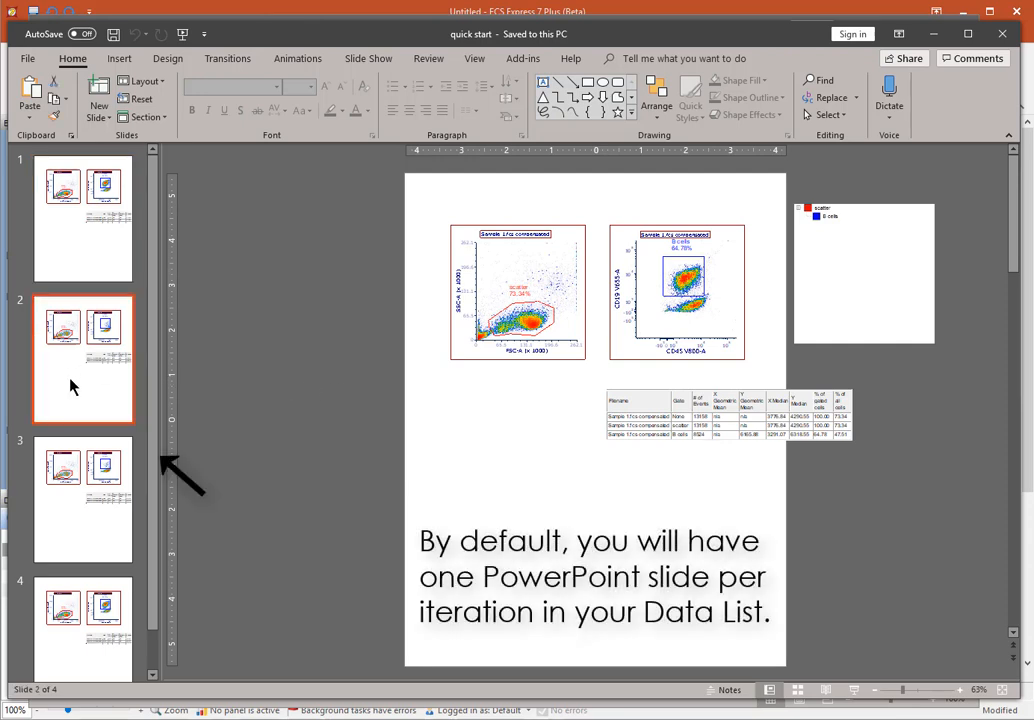
# Move the scatter plot on slide 4 of quick start.pptx lower on the page.
pyautogui.click(84, 500)
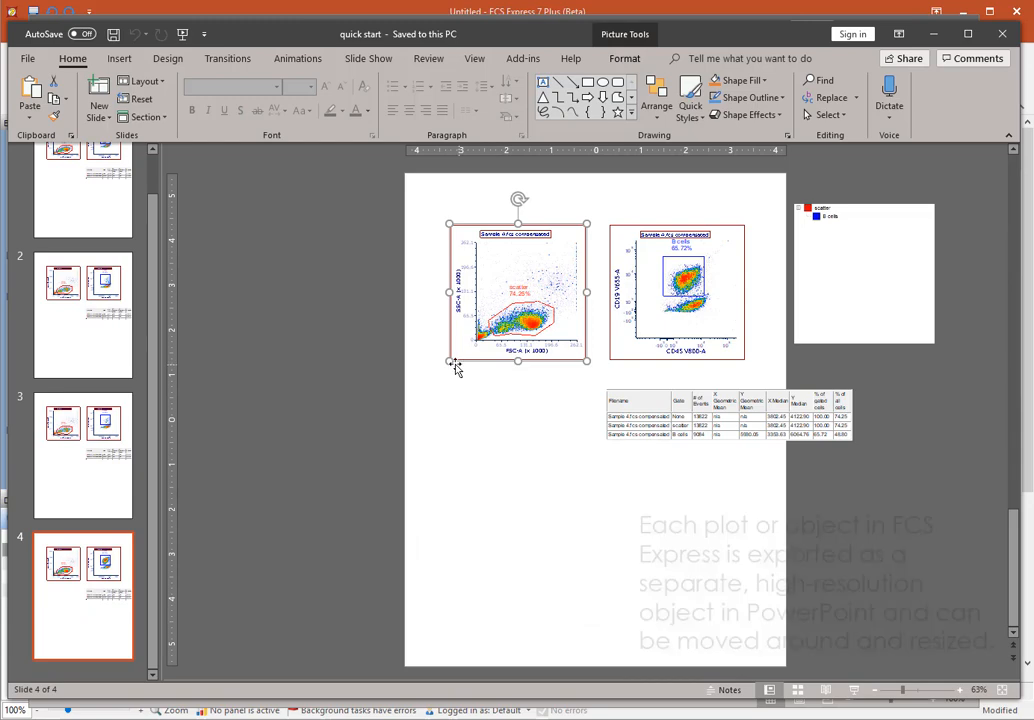
pyautogui.moveTo(518, 290); pyautogui.dragTo(496, 450)
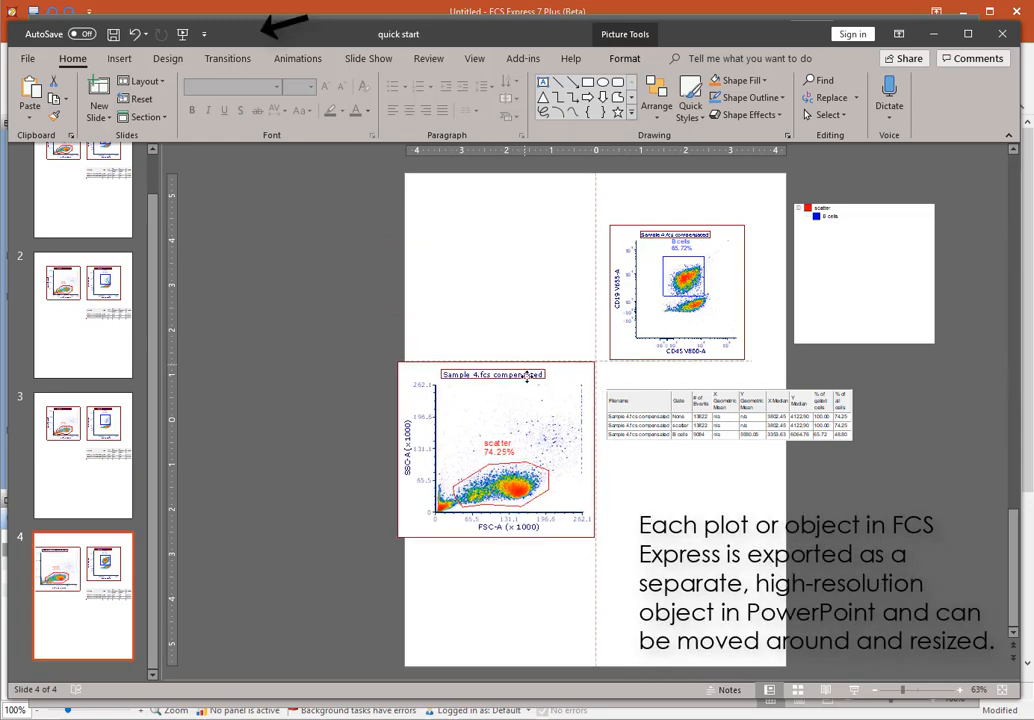